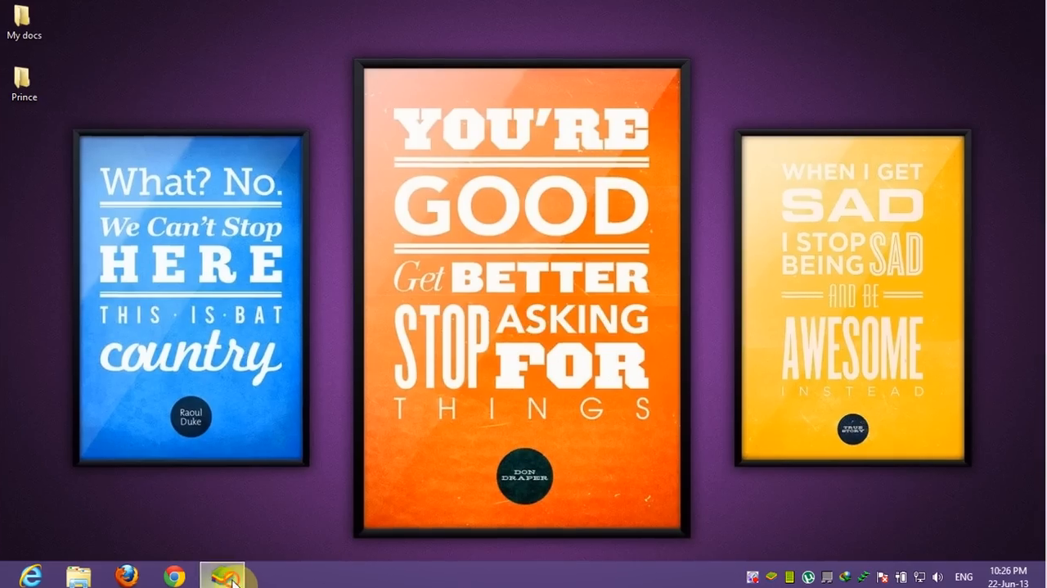
Install the File Manager app from the BlueStacks app search results and launch it.
click(211, 574)
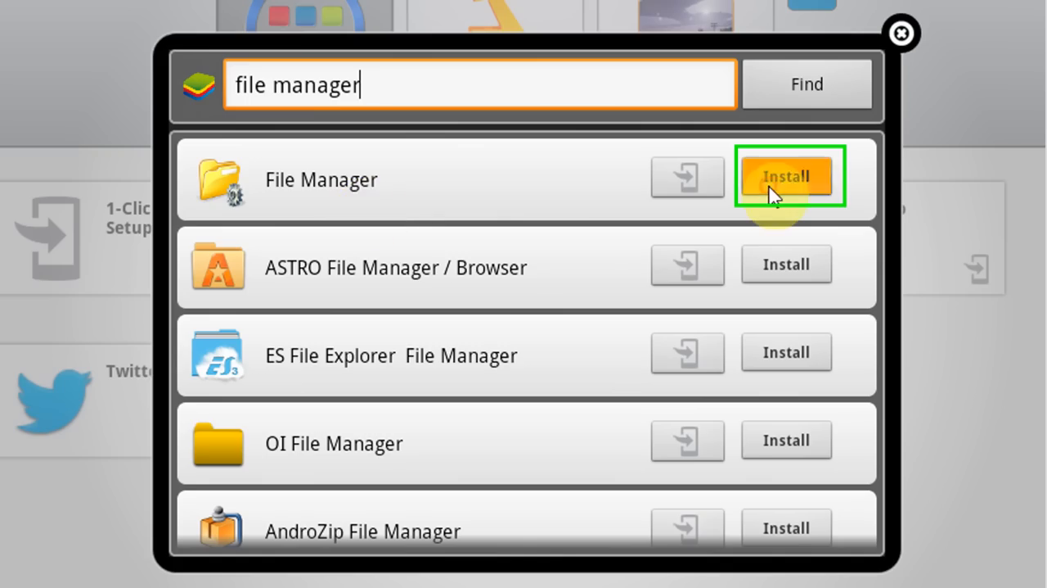
click(788, 175)
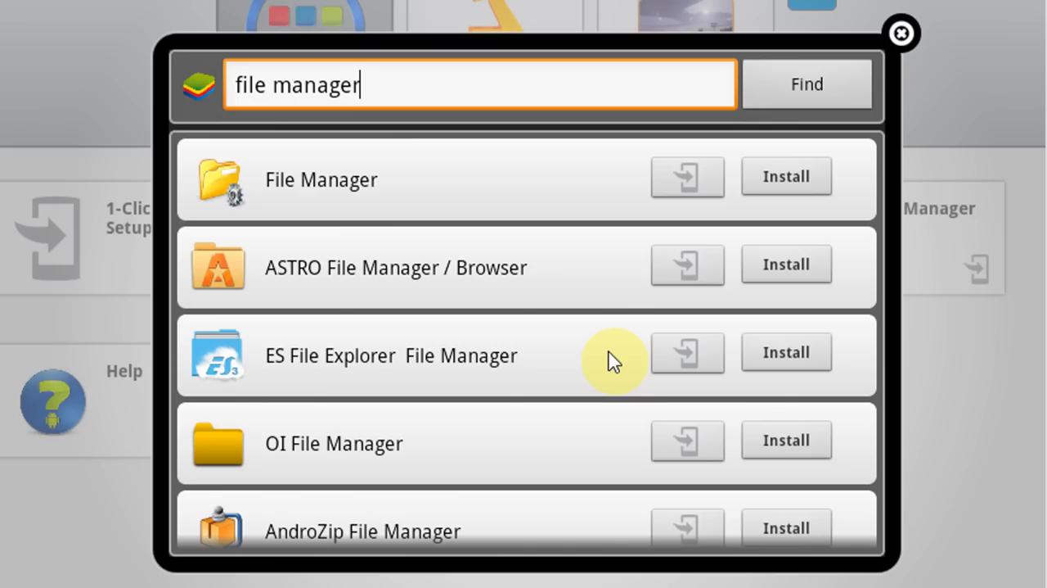
click(900, 33)
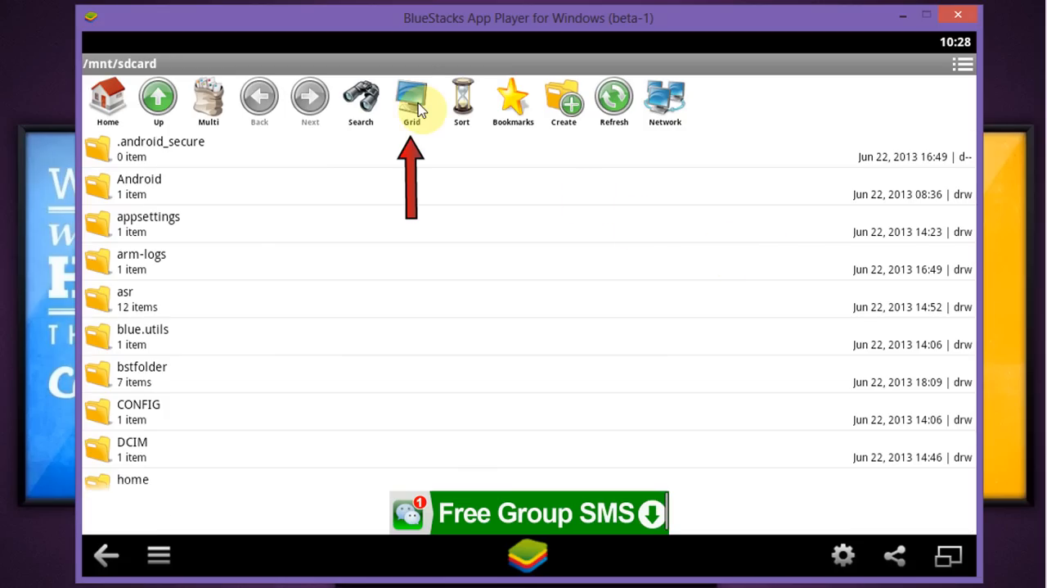
Open the sdcard's bstfolder in grid view, whose Pictures folder now holds the copied mp3 track.
click(411, 98)
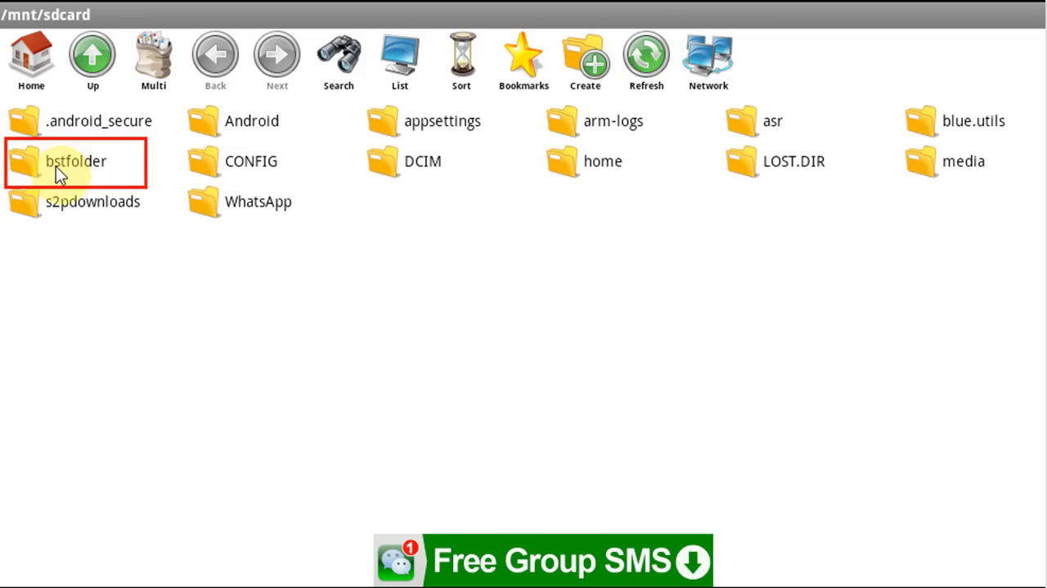
double_click(75, 162)
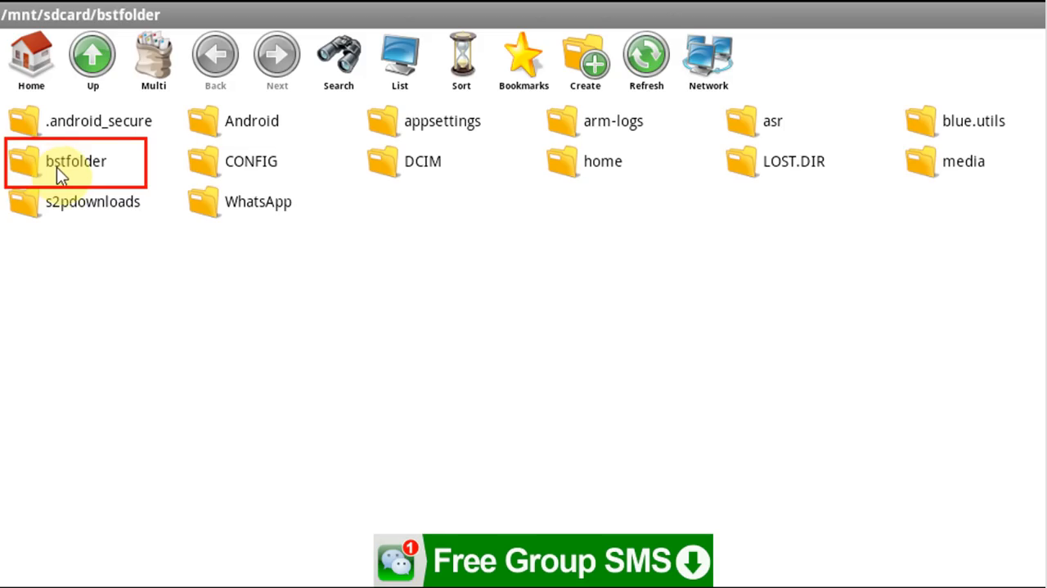
double_click(75, 160)
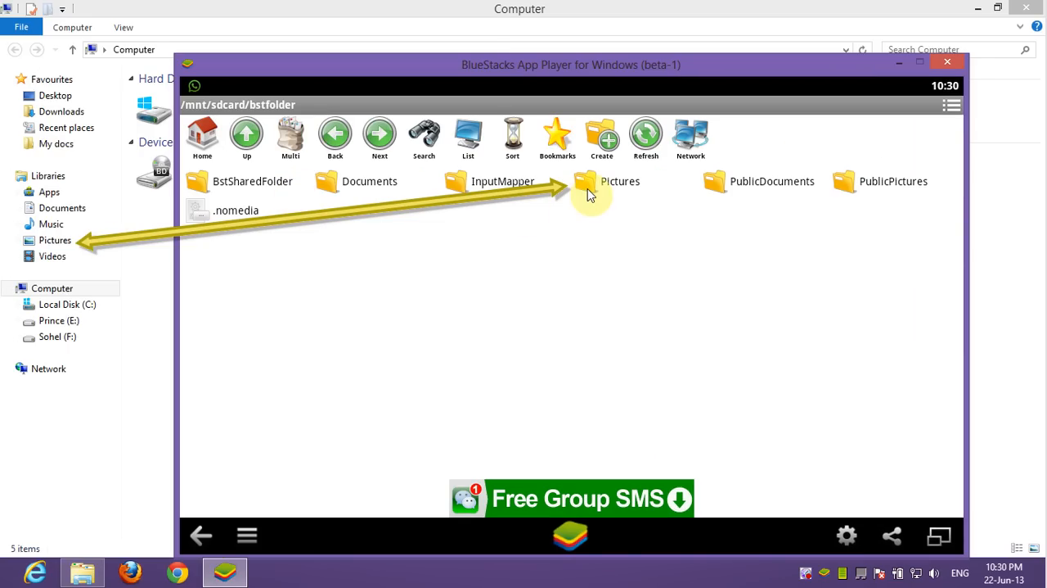
mouse_move(468, 240)
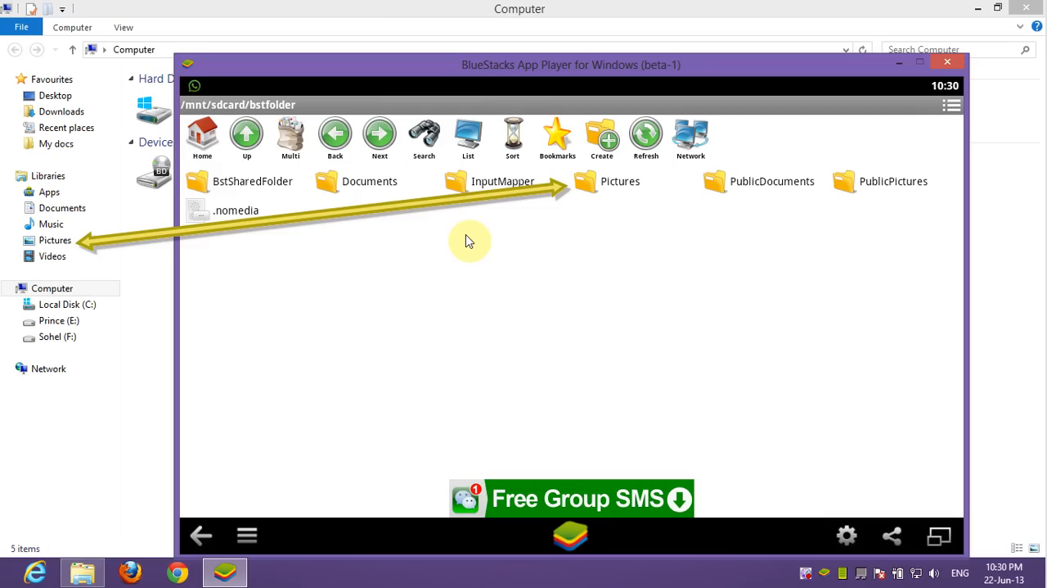
click(51, 223)
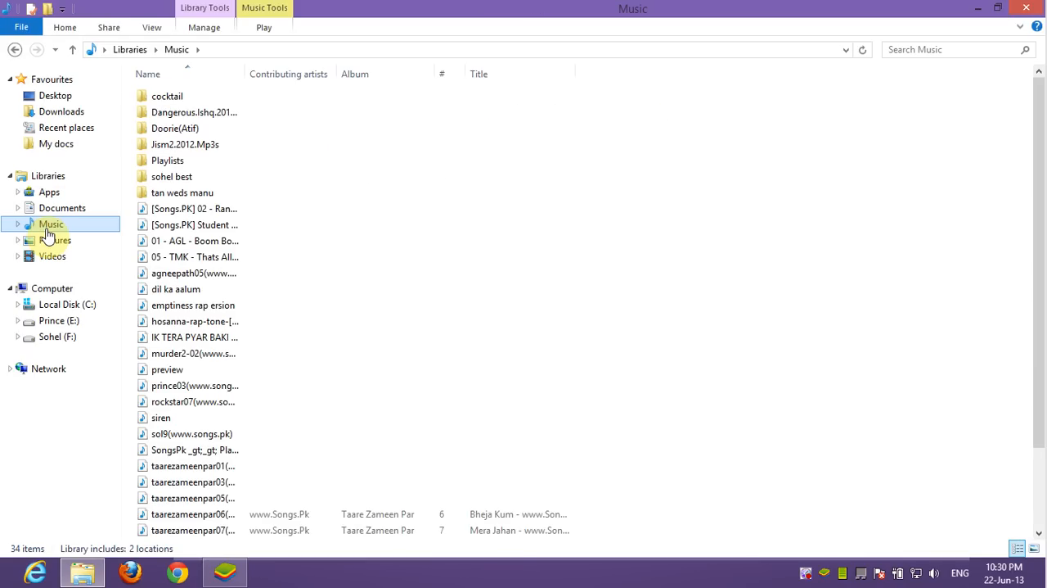
right_click(193, 272)
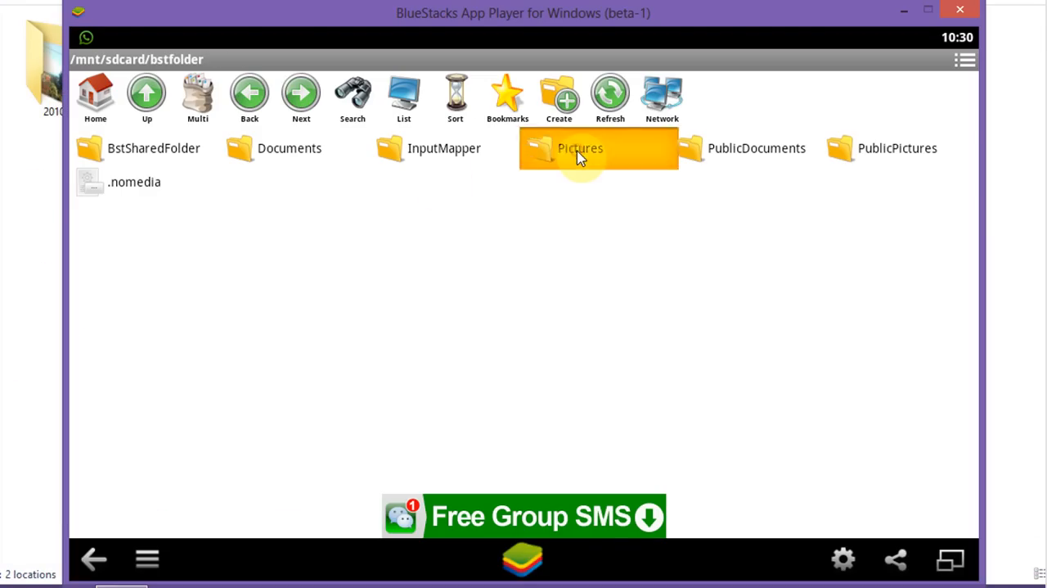
double_click(579, 149)
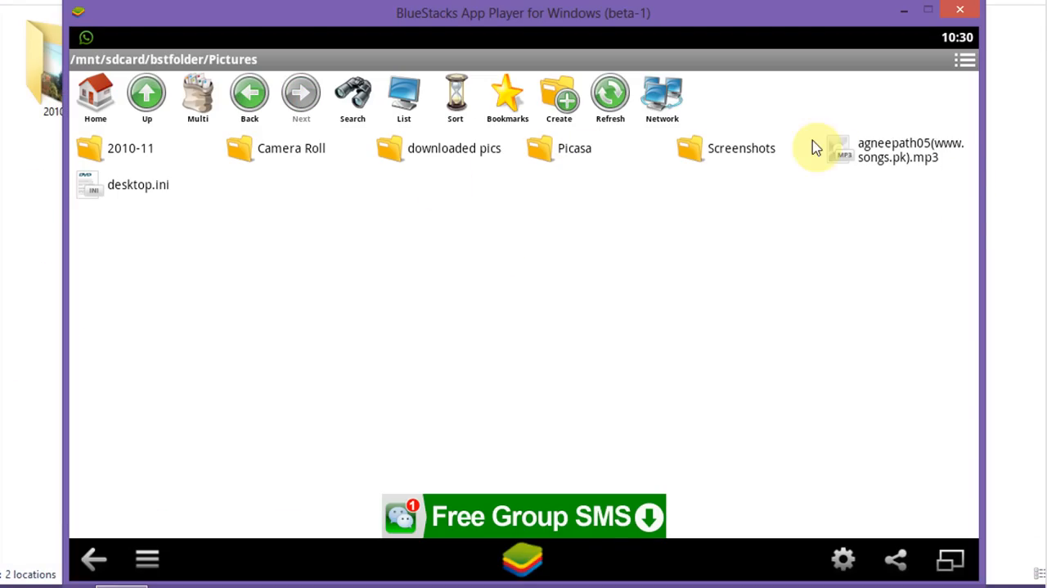
click(198, 97)
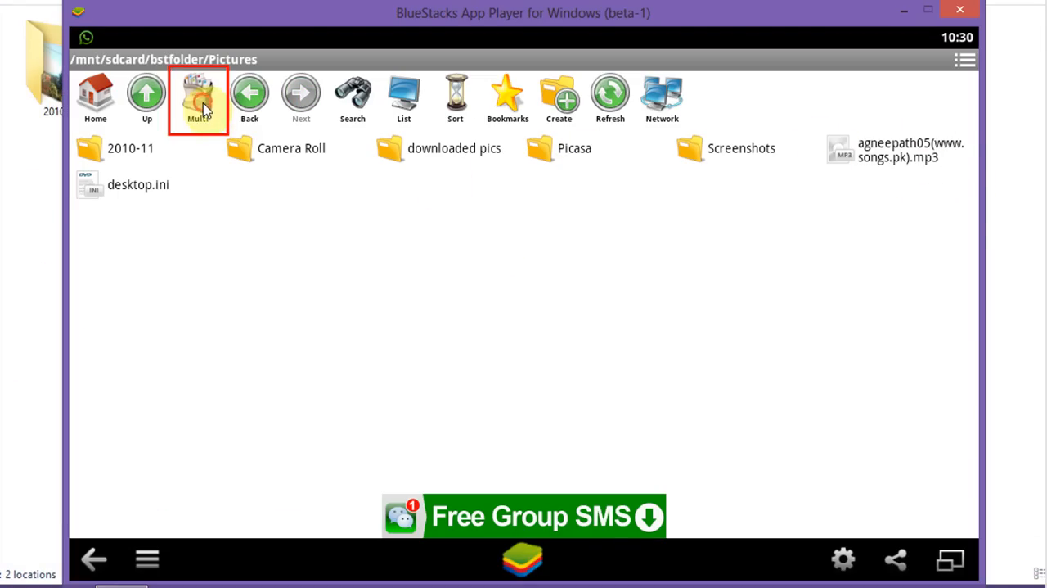
click(198, 96)
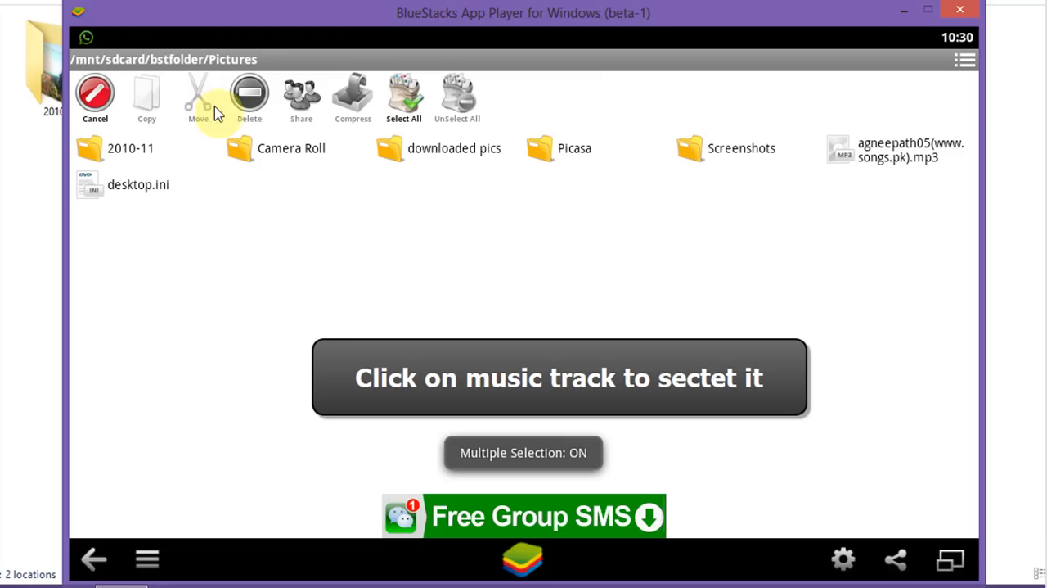
click(892, 149)
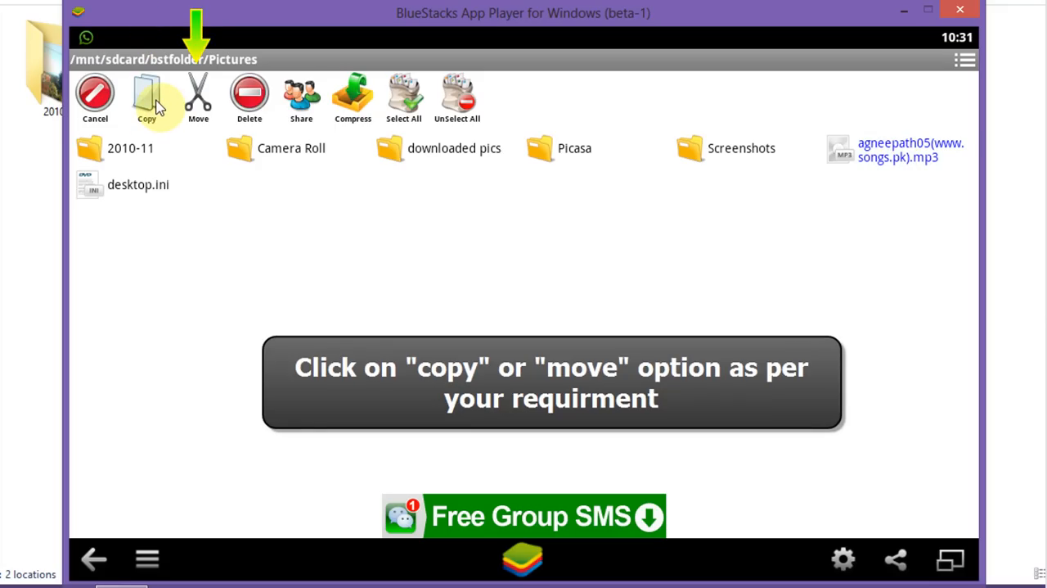
click(148, 97)
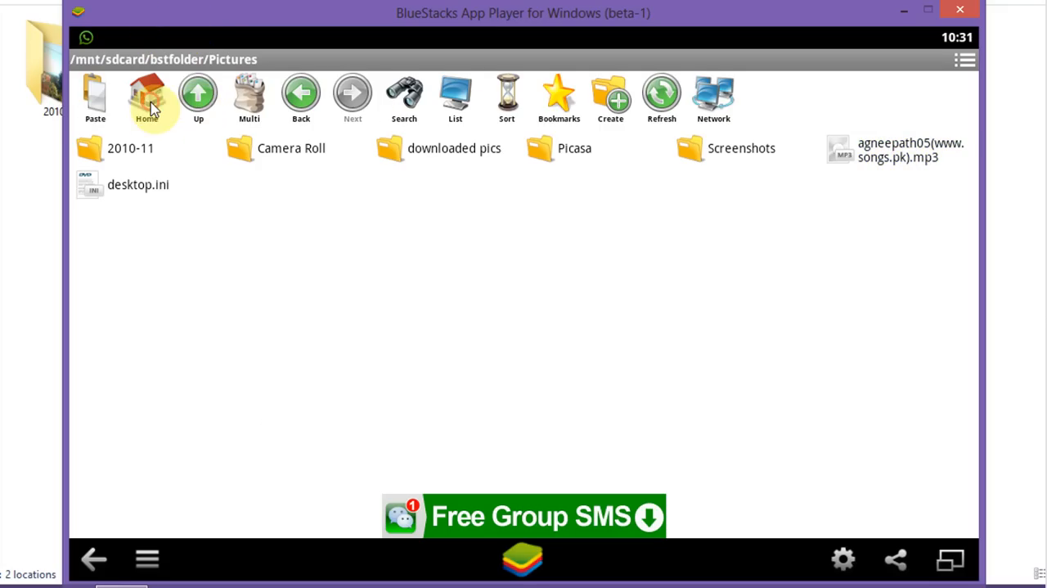
Paste the copied mp3 into the WhatsApp > Media > WhatsApp Audio folder on the sdcard.
click(147, 95)
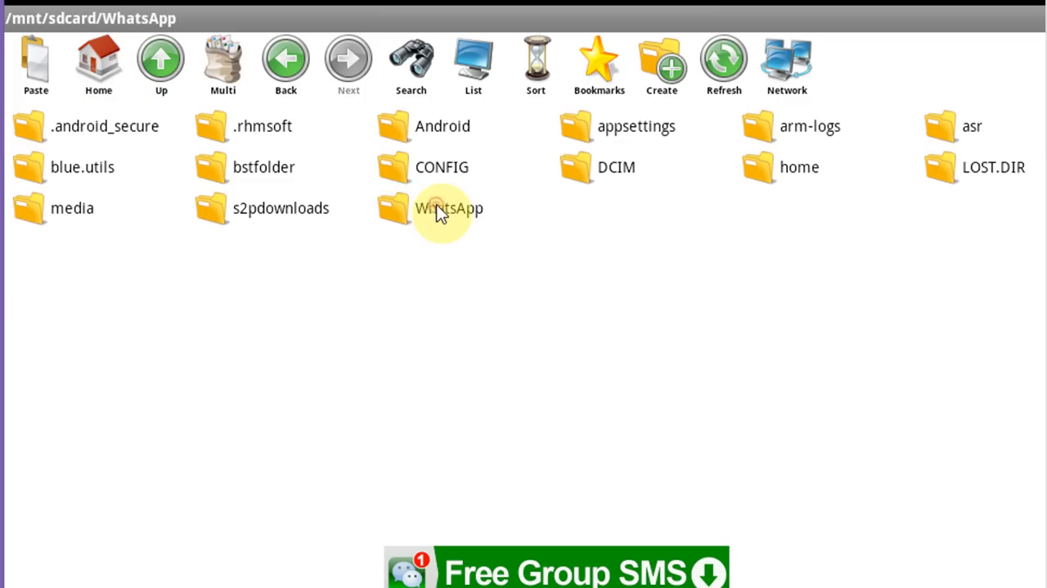
double_click(448, 207)
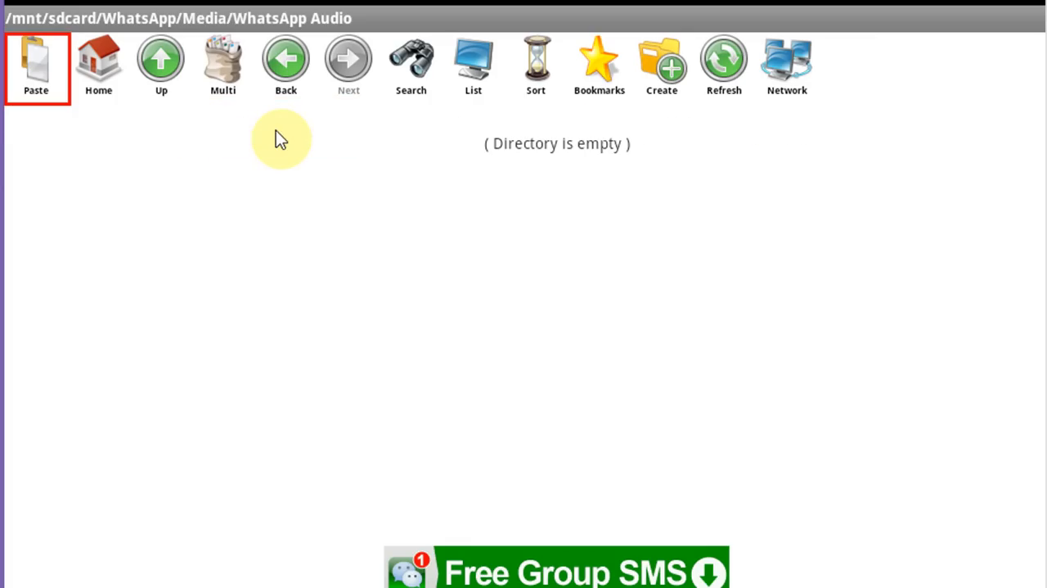
click(36, 65)
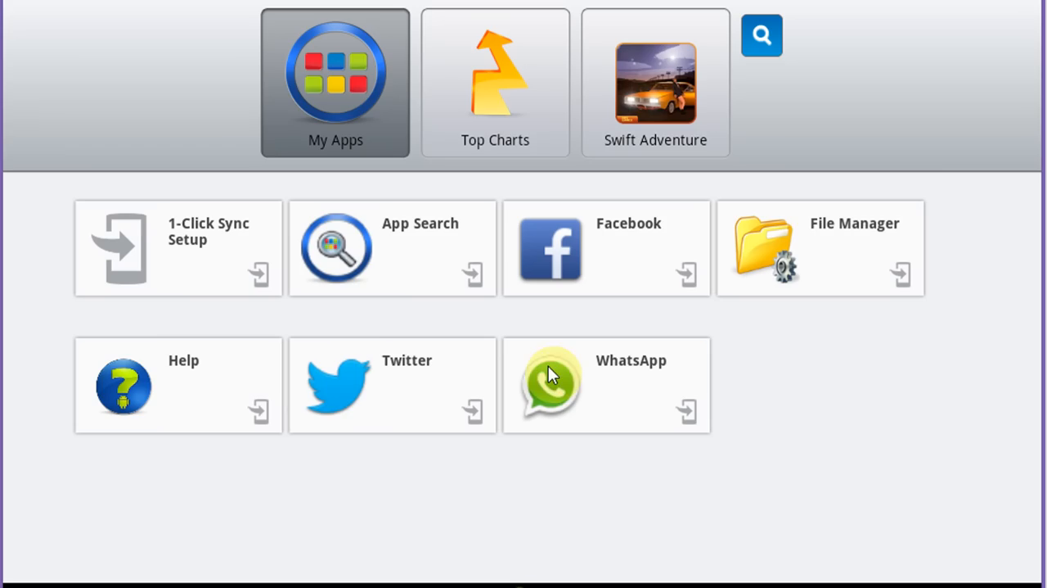
Open a WhatsApp chat and choose to attach an audio file via the paperclip.
click(550, 384)
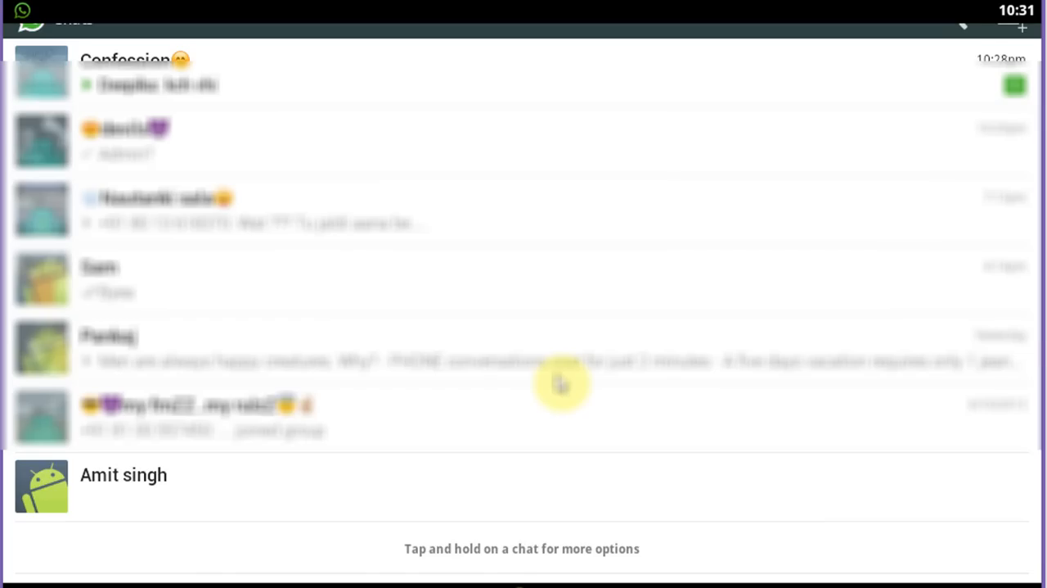
click(122, 474)
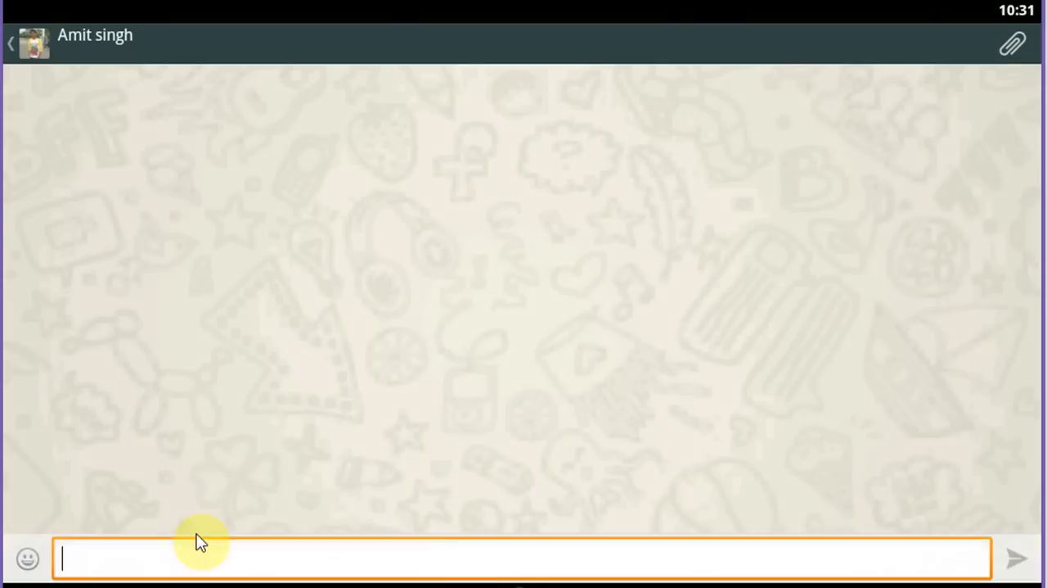
click(1012, 43)
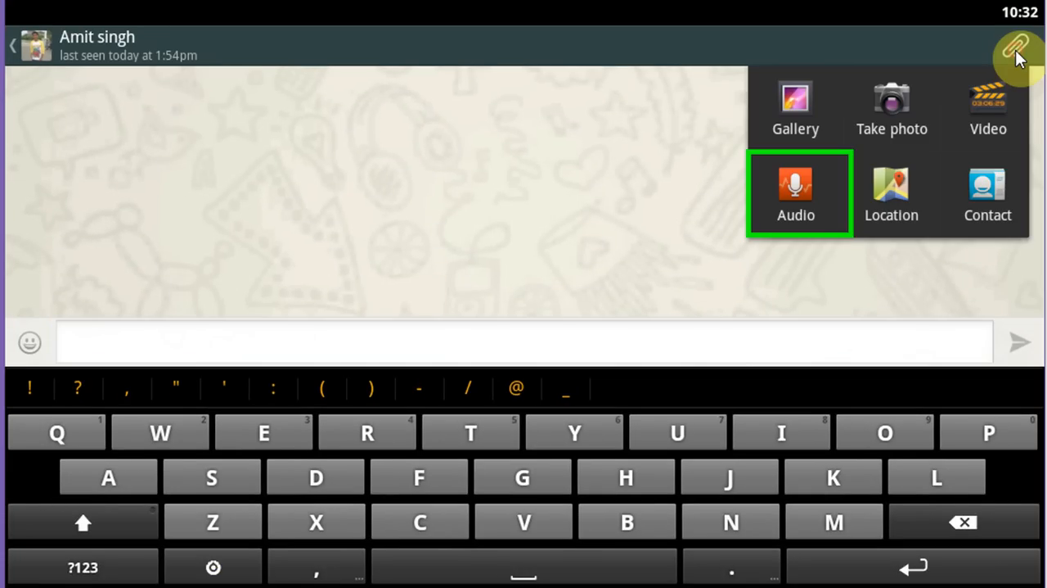
click(795, 193)
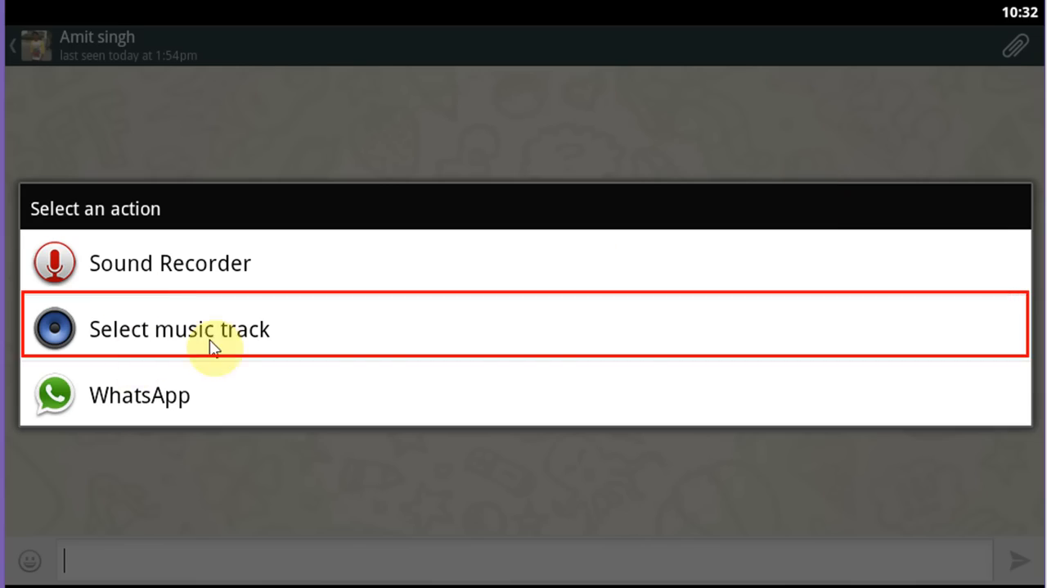
Pick the Abhi Mujh Mein Kahin music track and send it as an audio message.
click(180, 327)
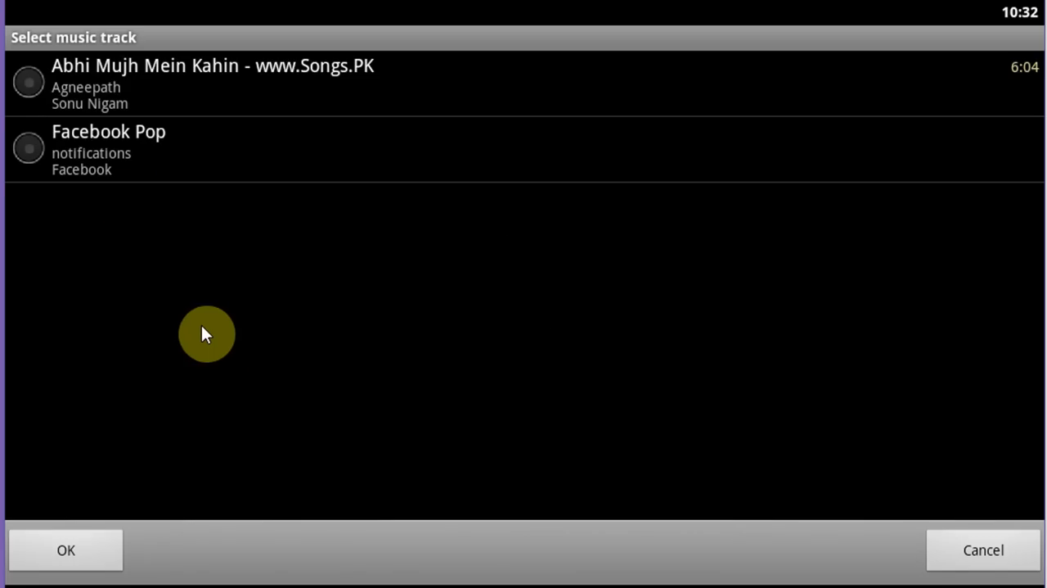
click(30, 82)
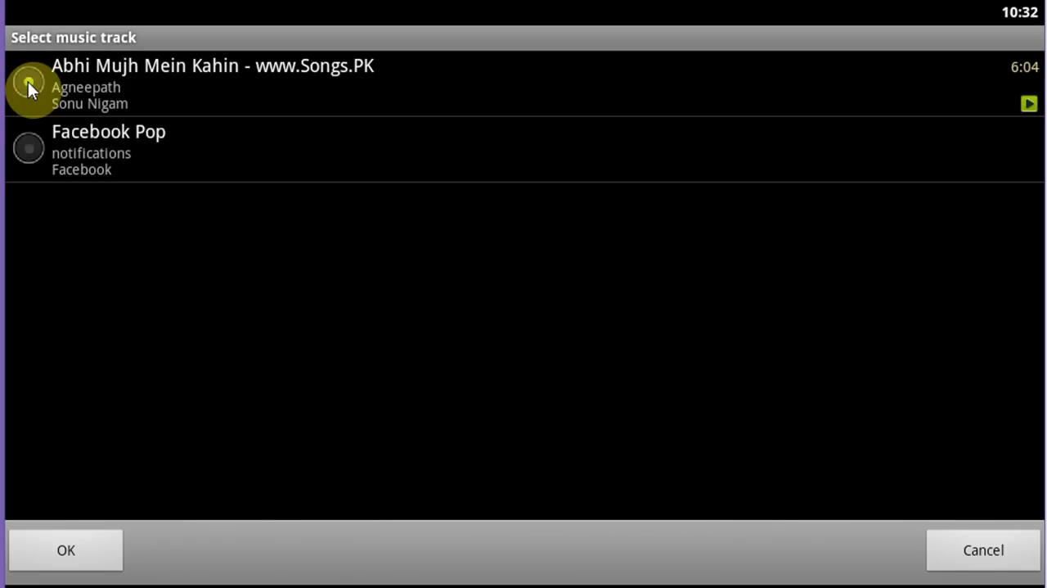
click(66, 549)
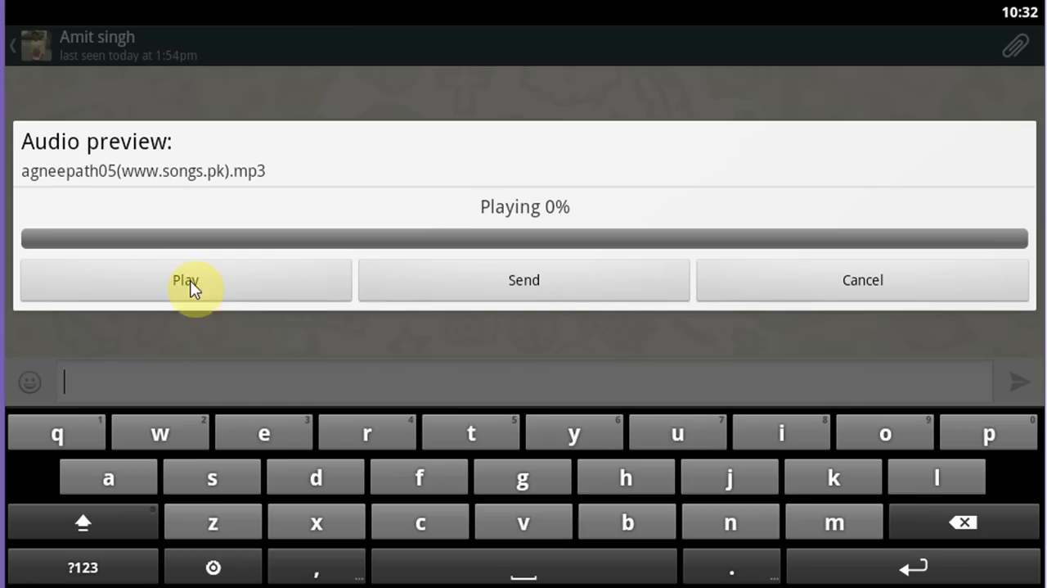
click(524, 279)
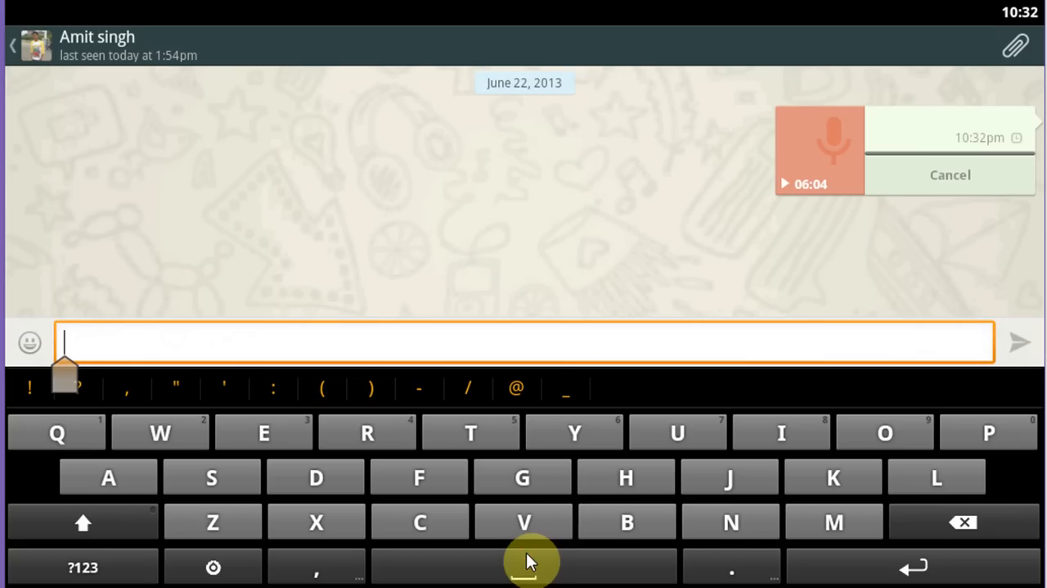
mouse_move(564, 342)
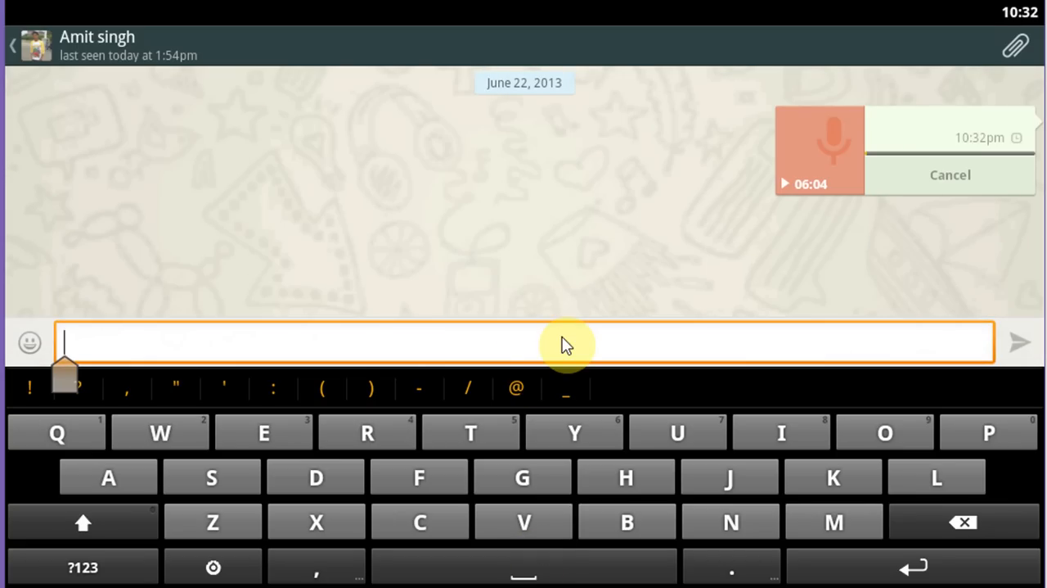